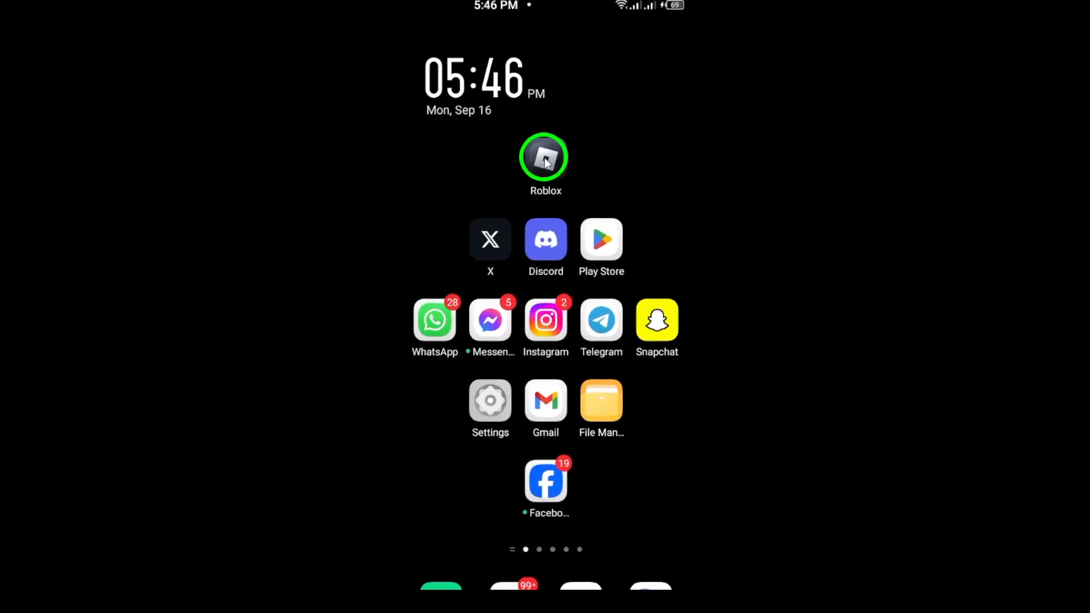
# Launch Roblox from the Android home screen to reach its Home page
pyautogui.click(545, 157)
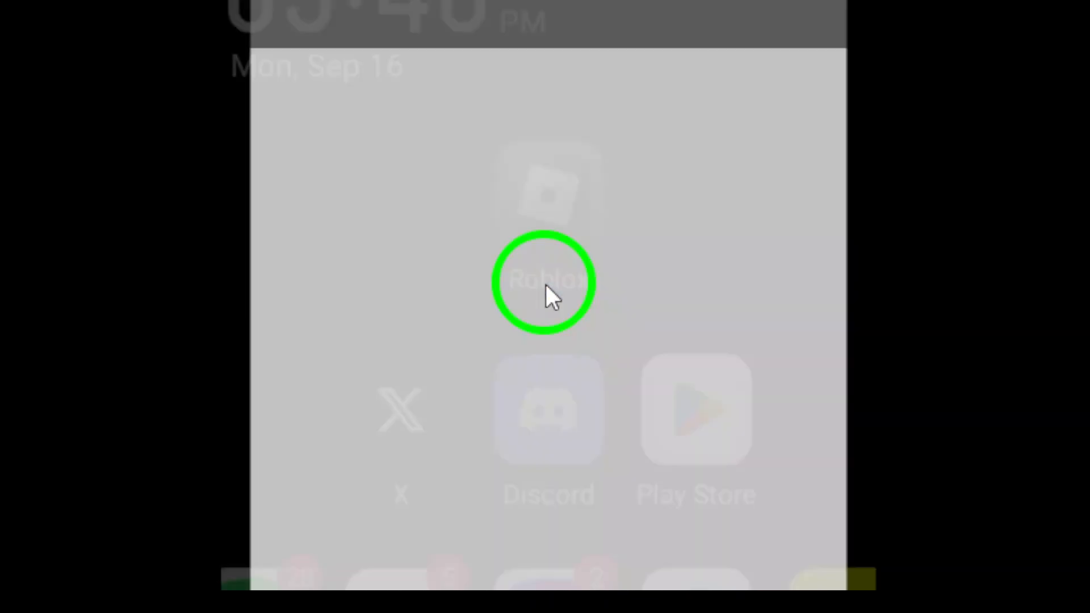
pyautogui.click(544, 282)
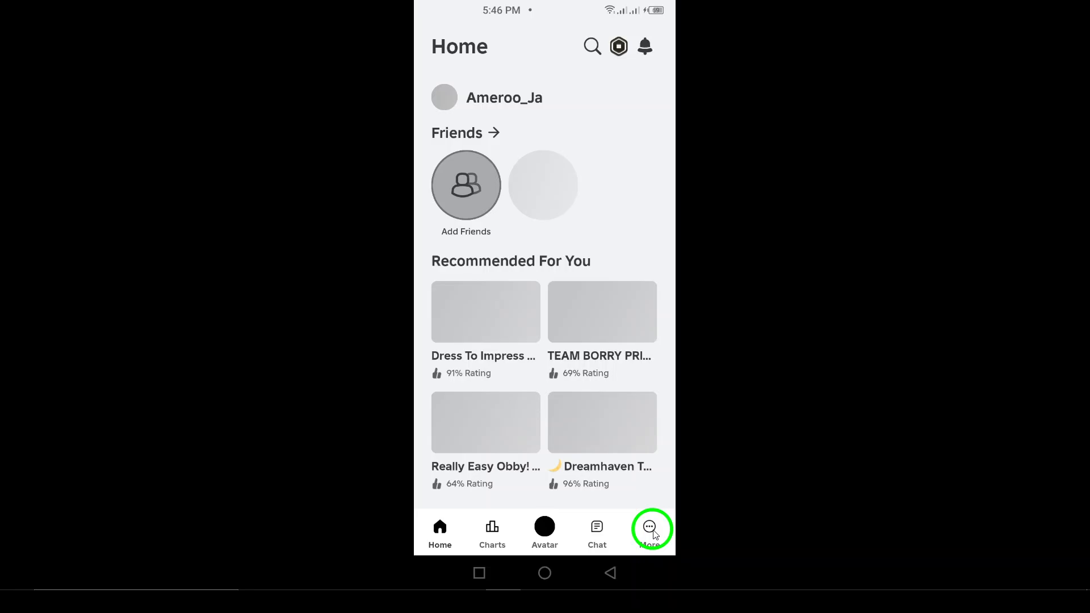
# Go through More and Settings to Security, which triggers a Connection Error
pyautogui.click(650, 526)
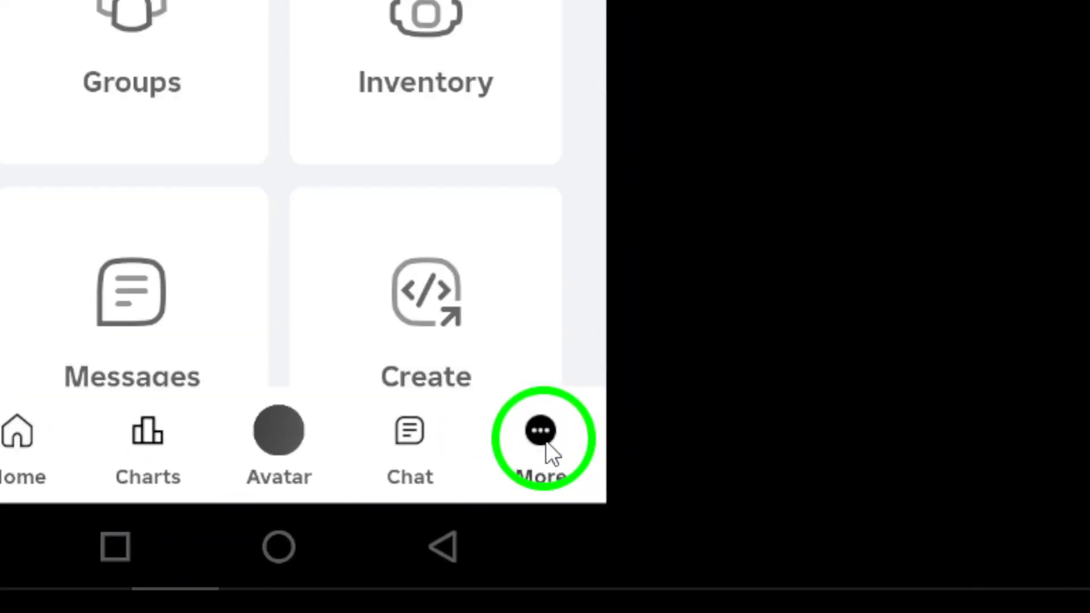
pyautogui.click(538, 437)
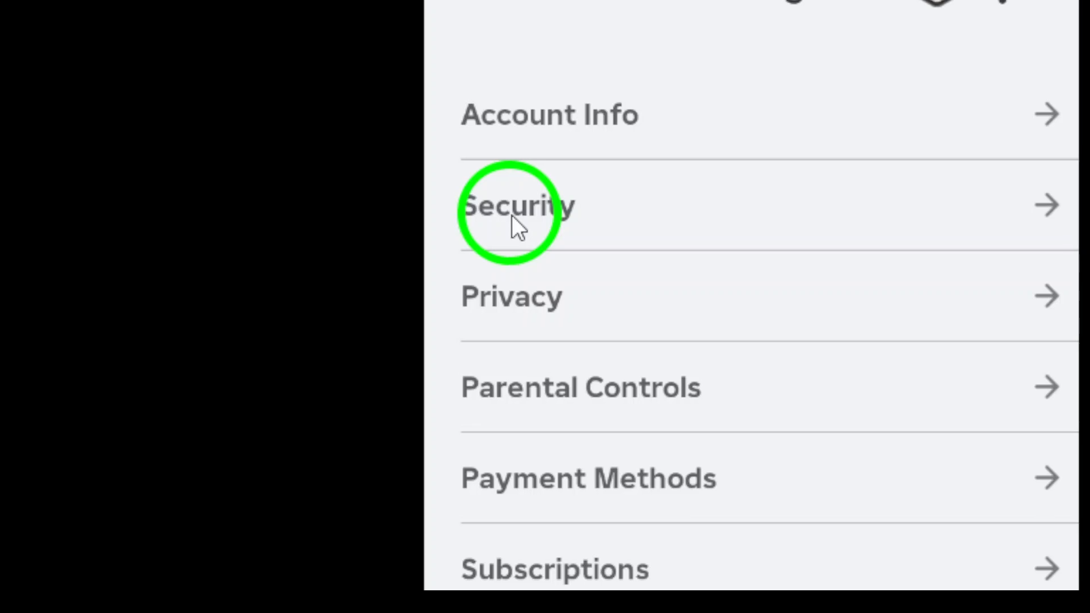
pyautogui.click(517, 205)
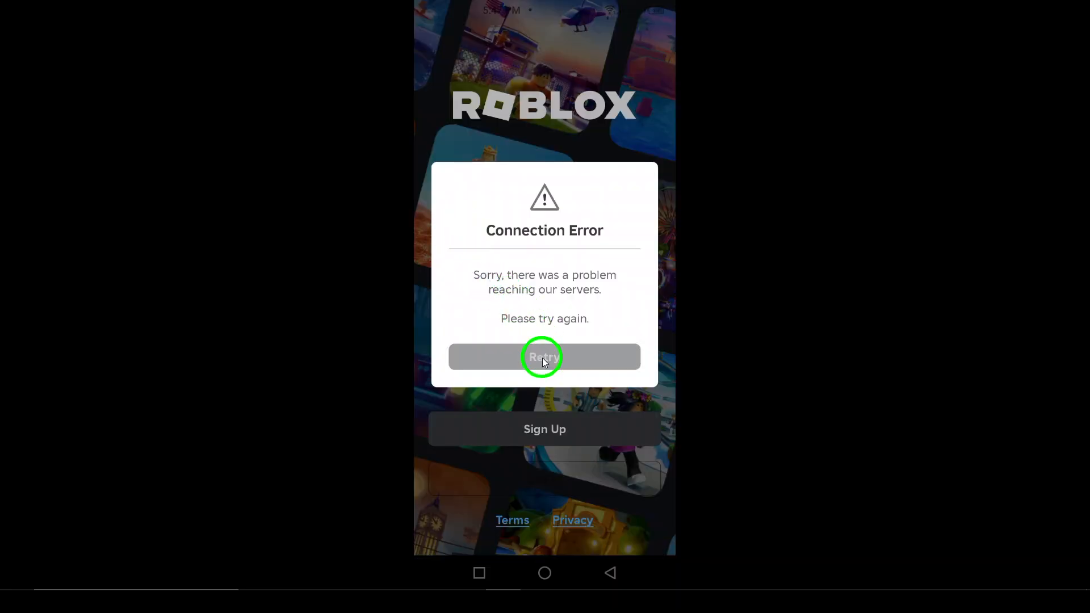
# Retry after the connection error and reach the Security settings page
pyautogui.click(545, 356)
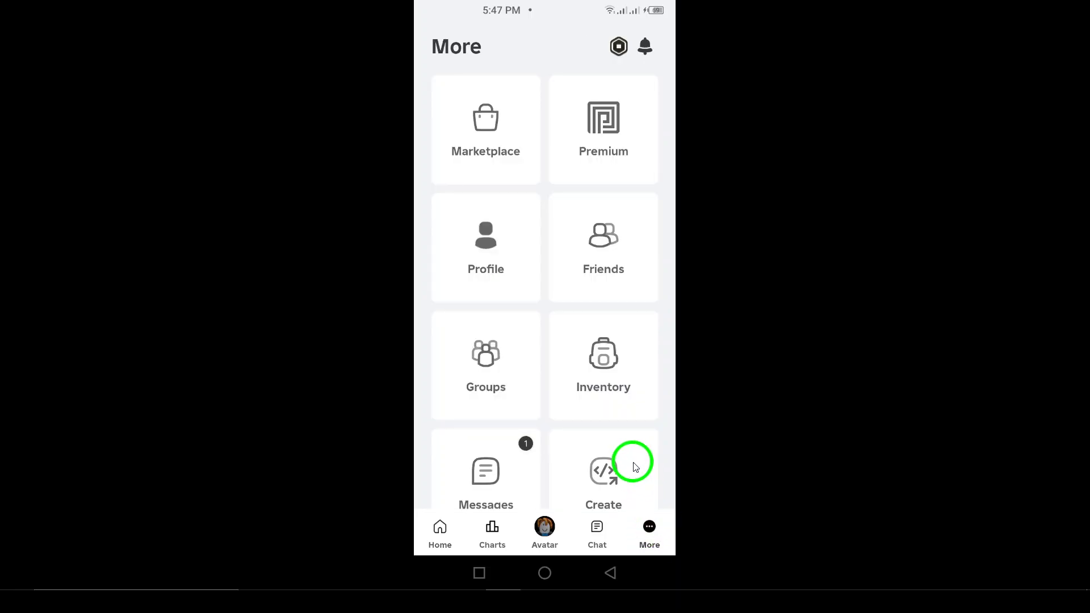
pyautogui.click(618, 46)
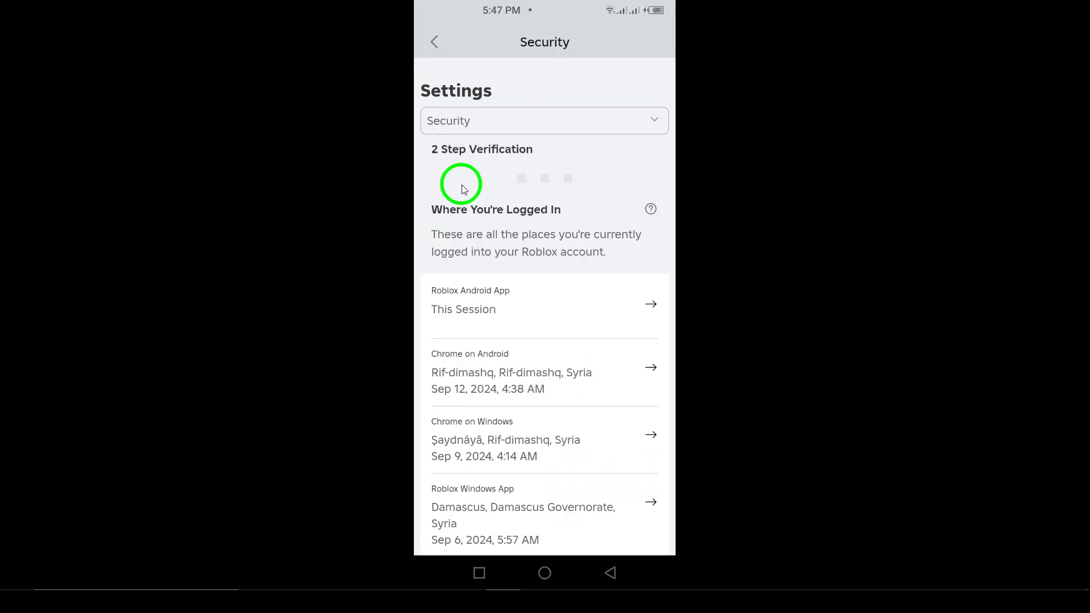
# Scroll the Security page down to the Where You're Logged In session list
pyautogui.scroll(3)
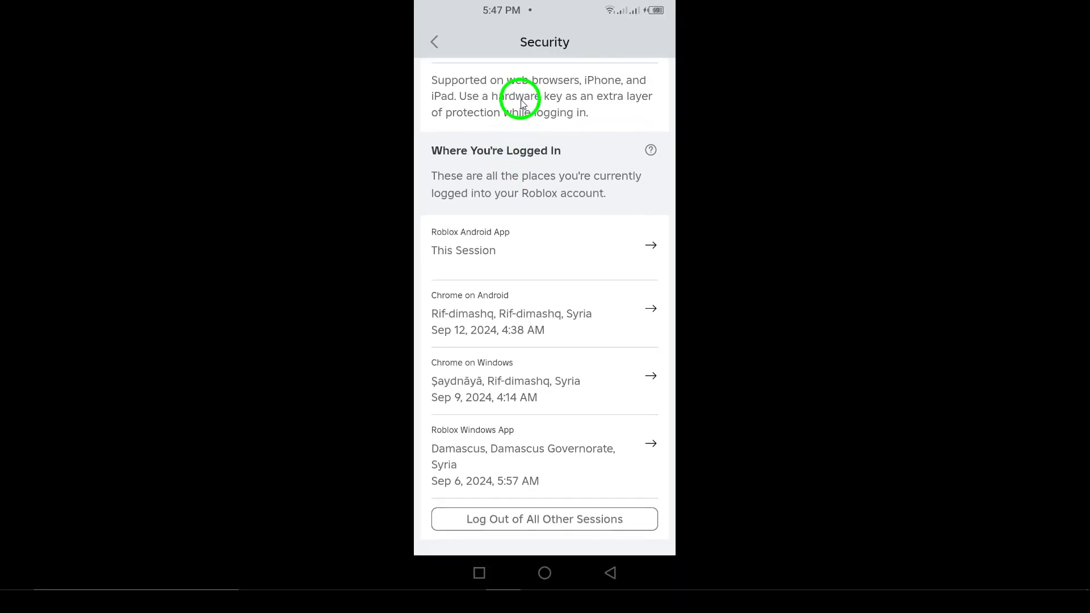
pyautogui.moveTo(593, 238)
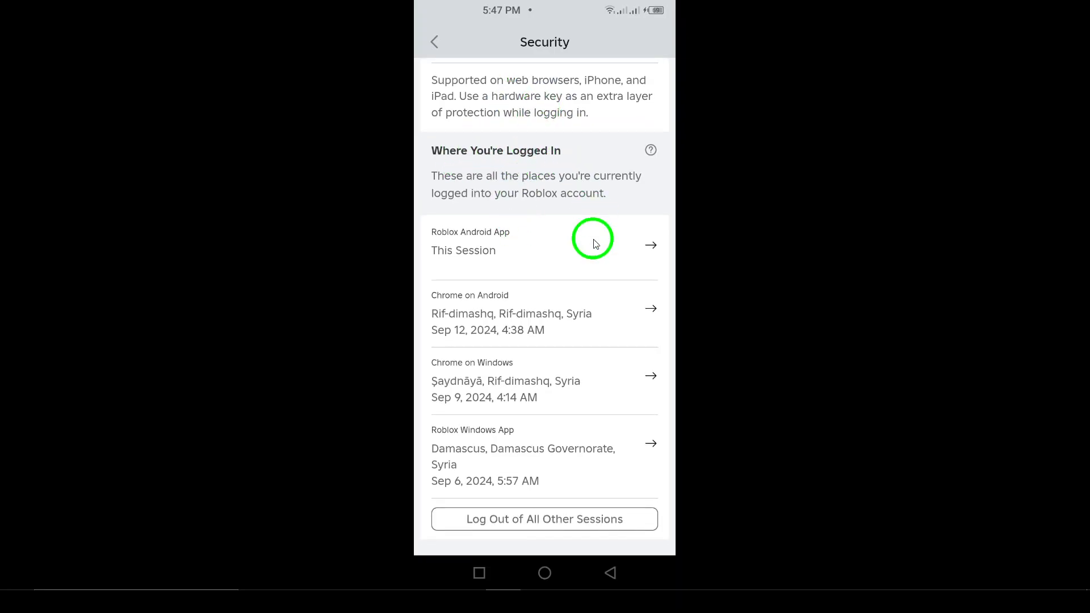
pyautogui.moveTo(569, 220)
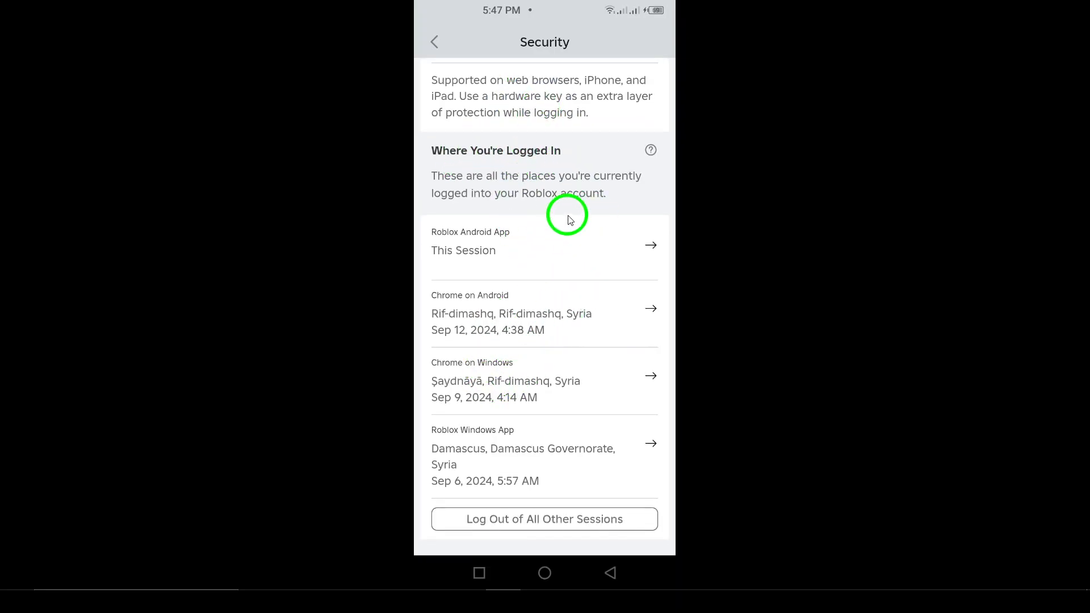